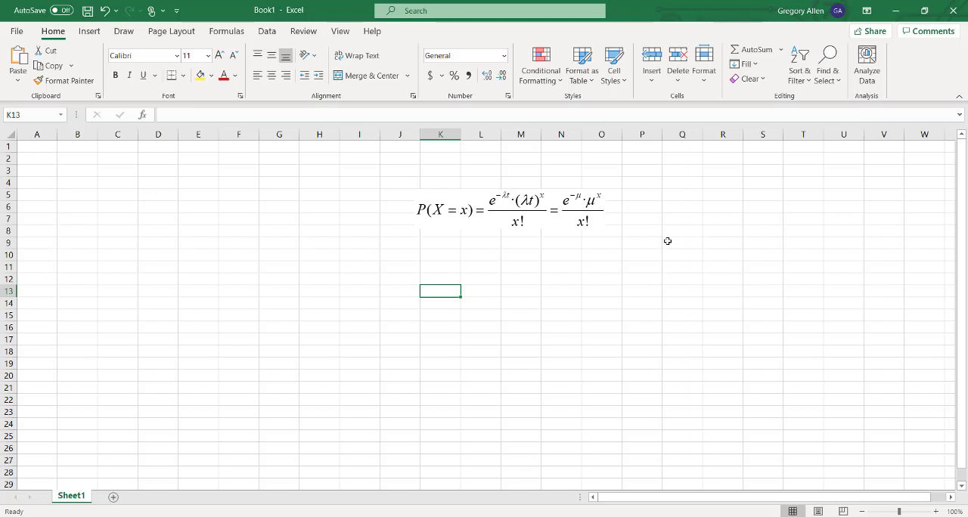
Begin the K13 label below the formula by typing 'P'
type("P")
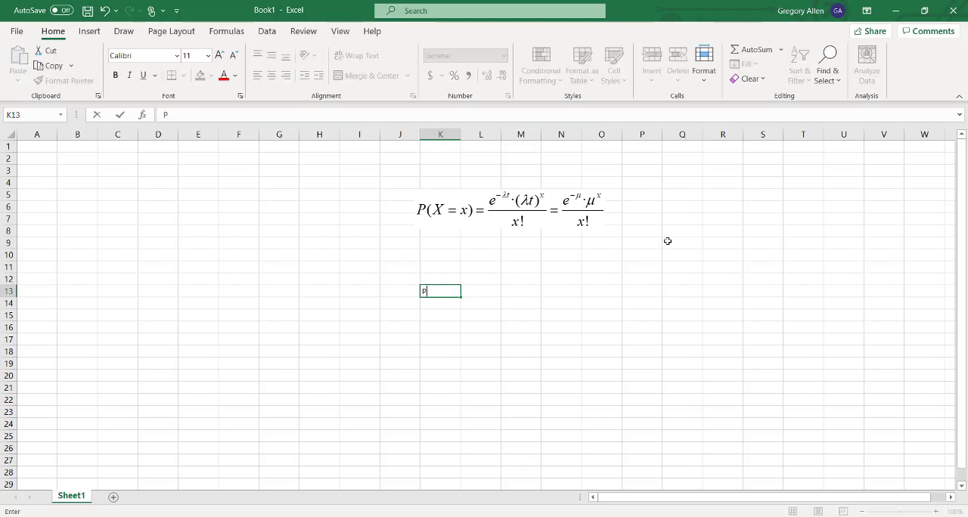
Finish the K13 label as 'P(X = 6)' and enter 'mu = 8' in K14
type("(X")
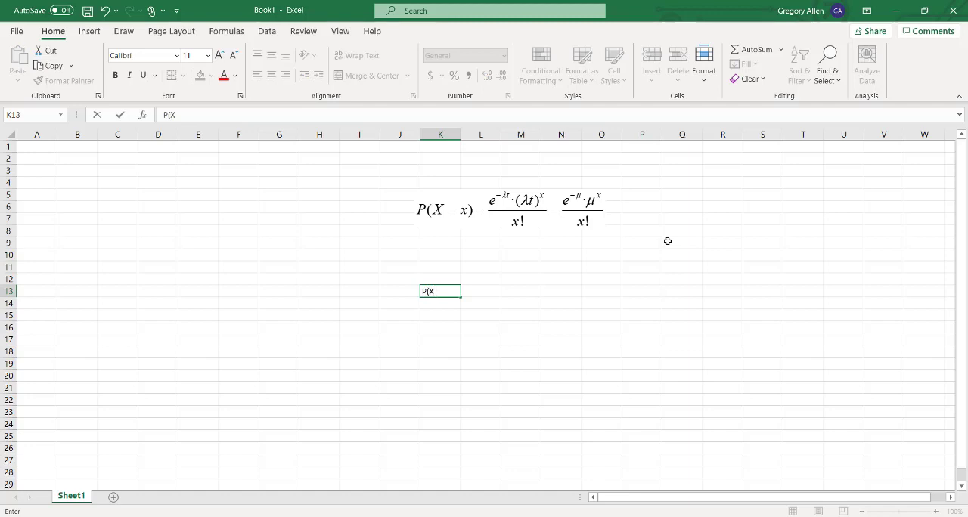
type("= 6")
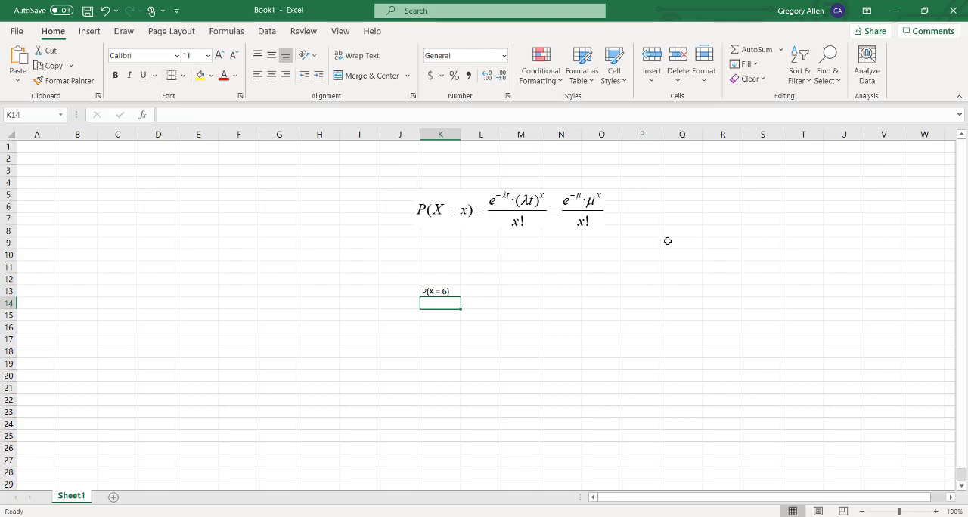
type("mu = 8")
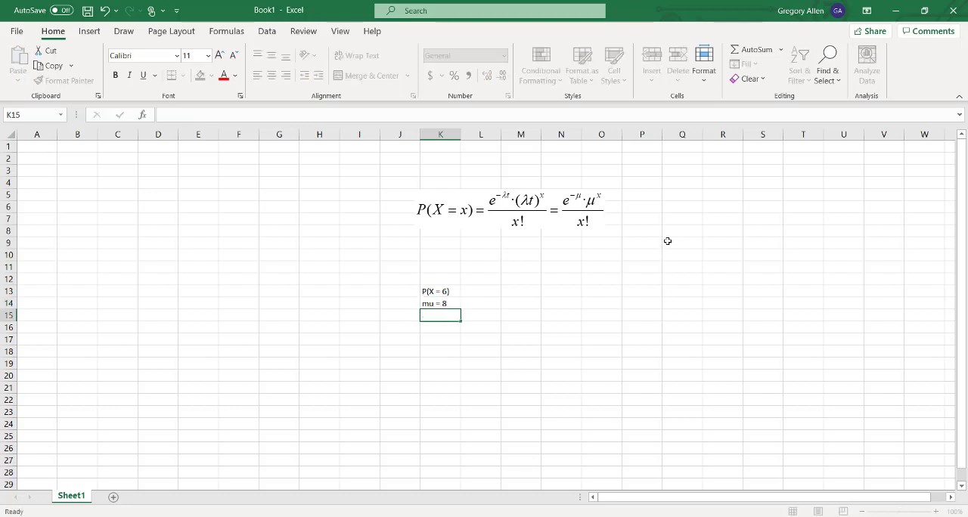
left_click(481, 292)
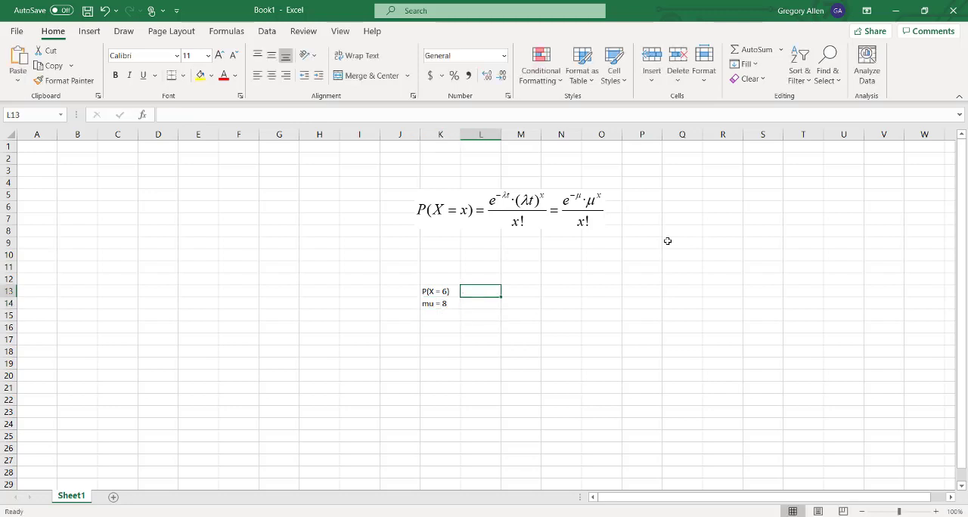
Enter =POISSON.DIST(6,8,FALSE) in M13, returning 0.122138
type("=")
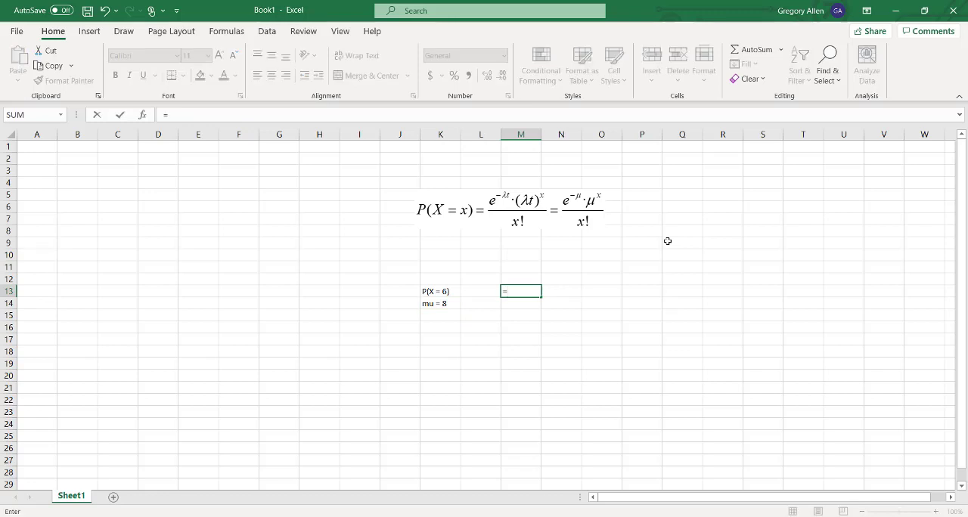
type("poisson")
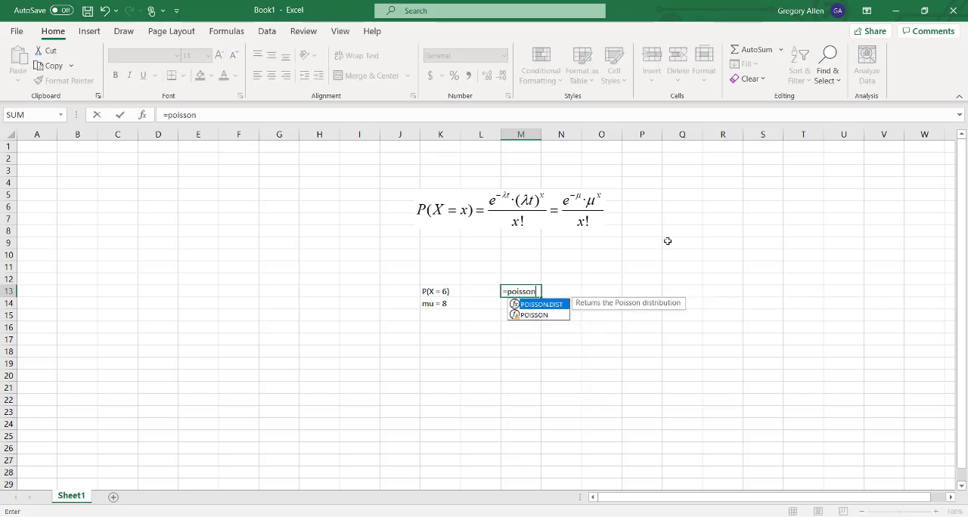
type(".dist")
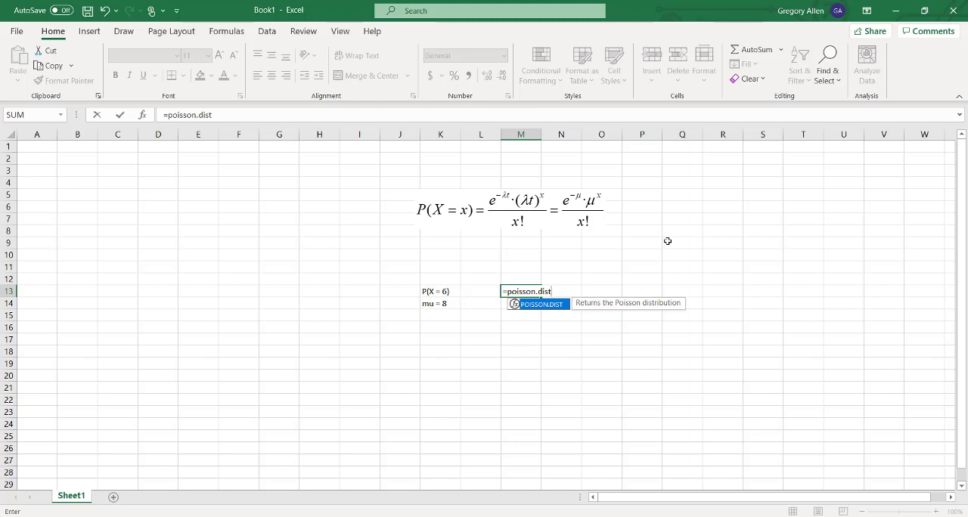
type("(")
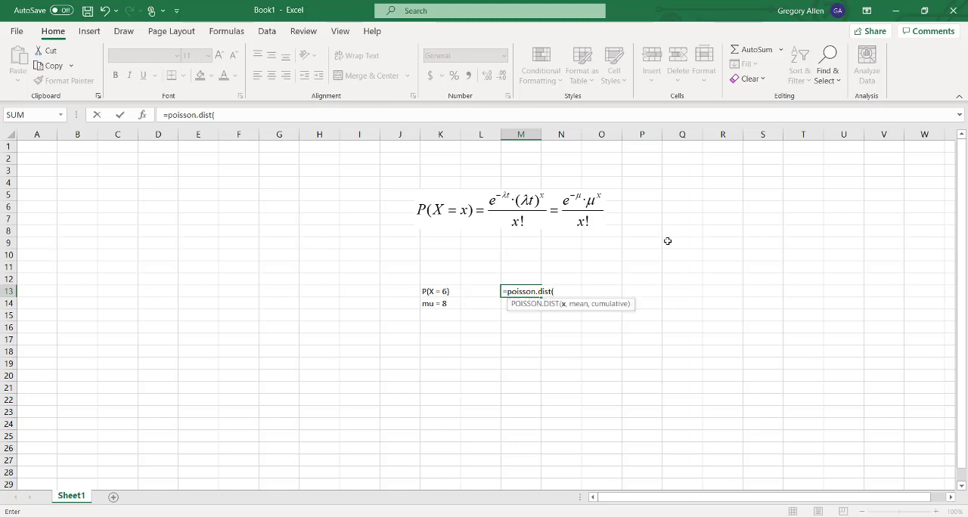
type("6,")
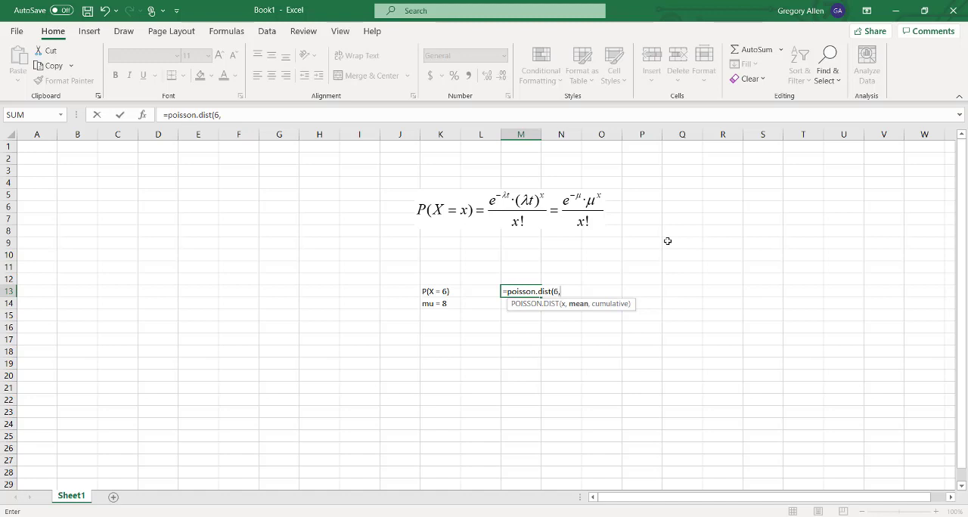
type("8")
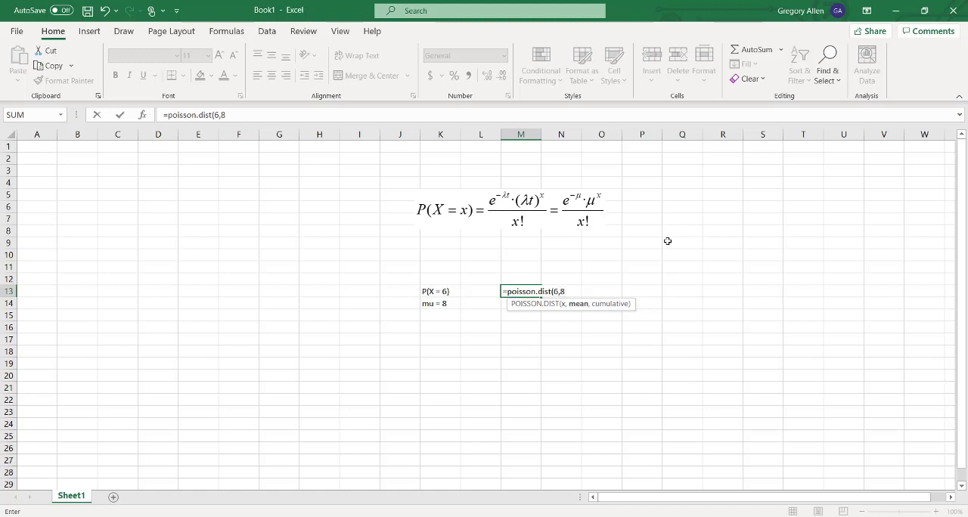
type(",")
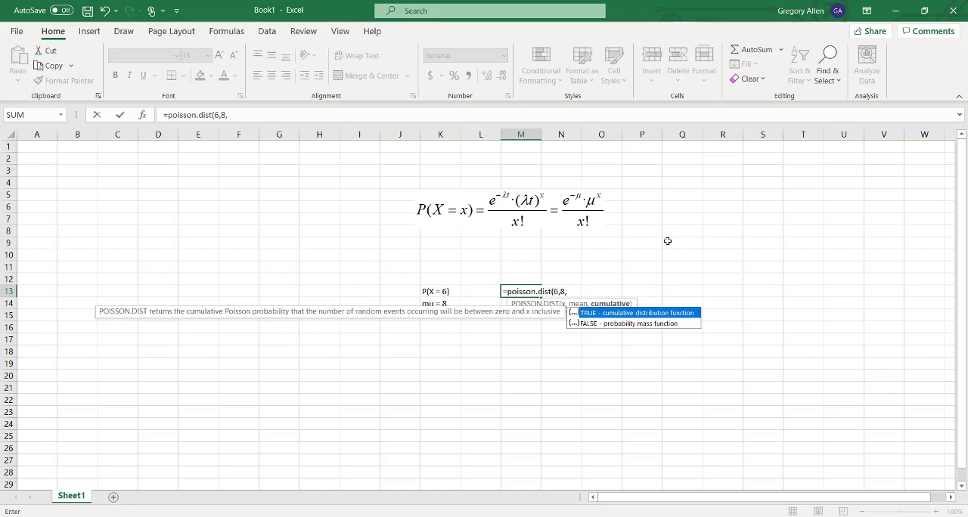
type("false")
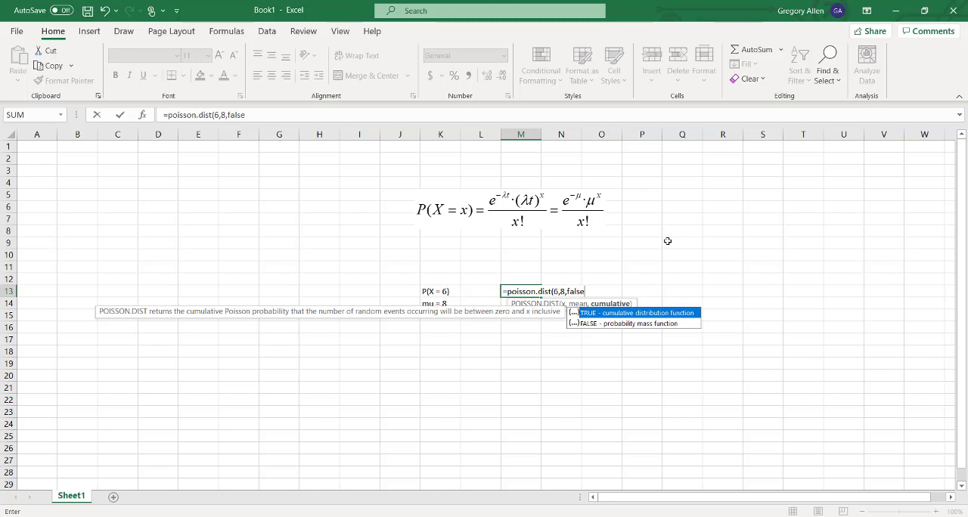
key("Enter")
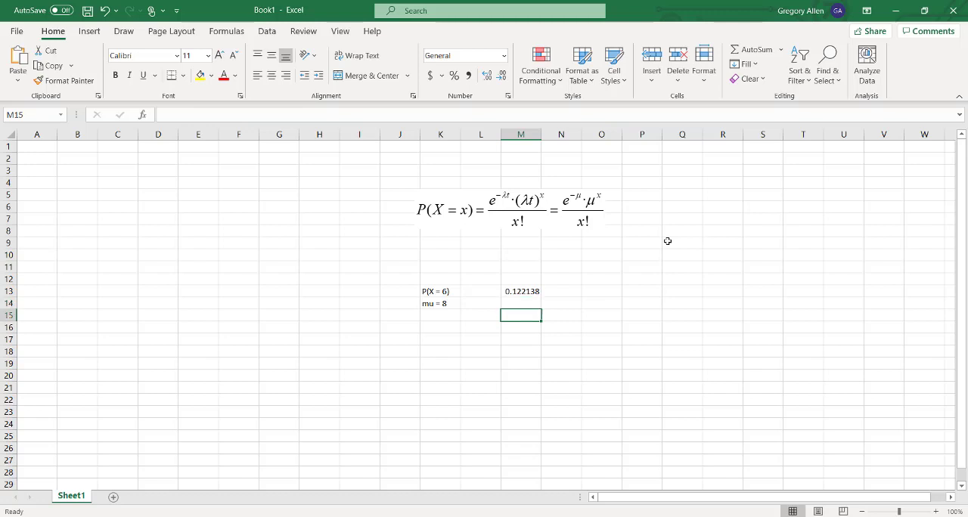
Label K16 'P(X <= 6)' and start a formula in M16
left_click(440, 327)
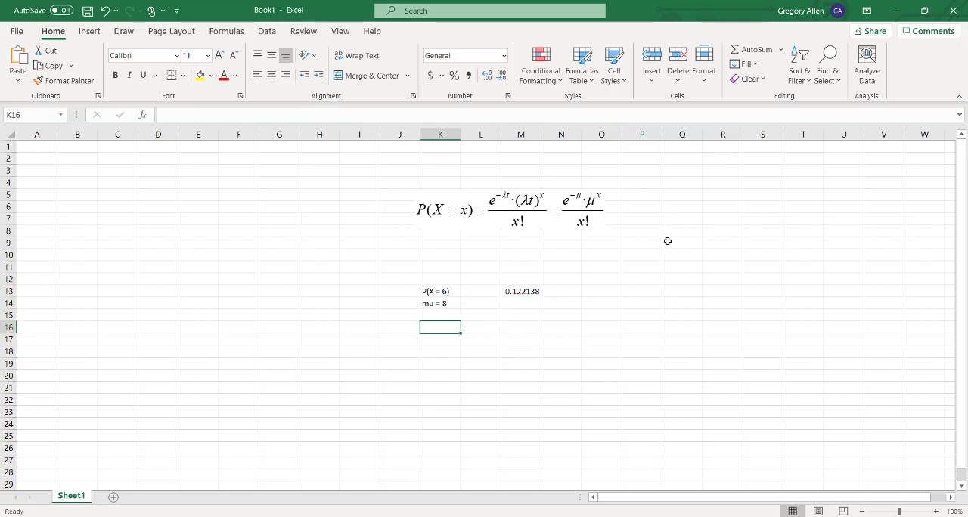
type("P(X")
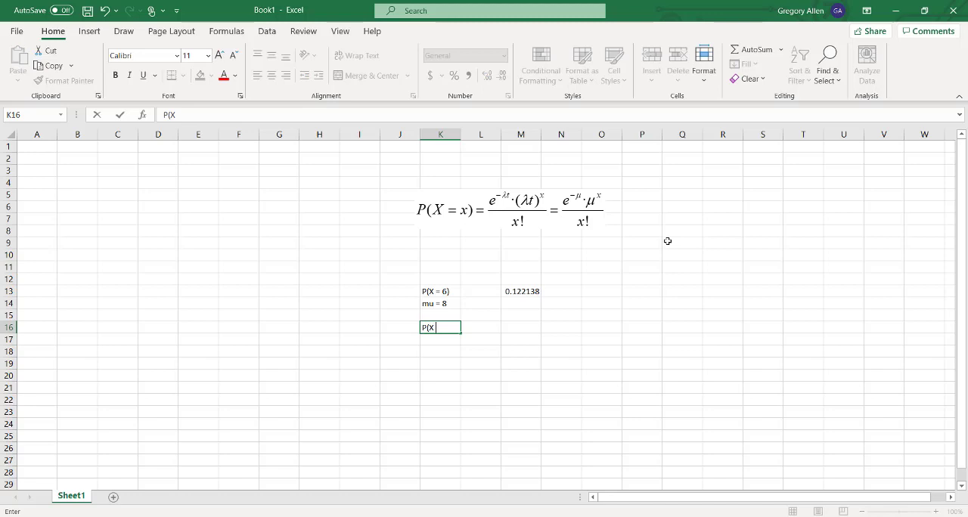
type("<= 6")
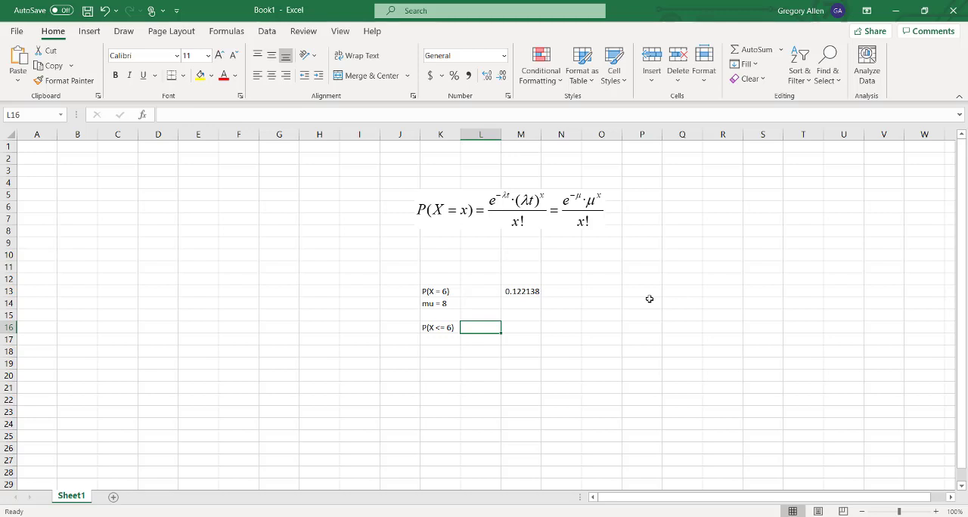
type("=")
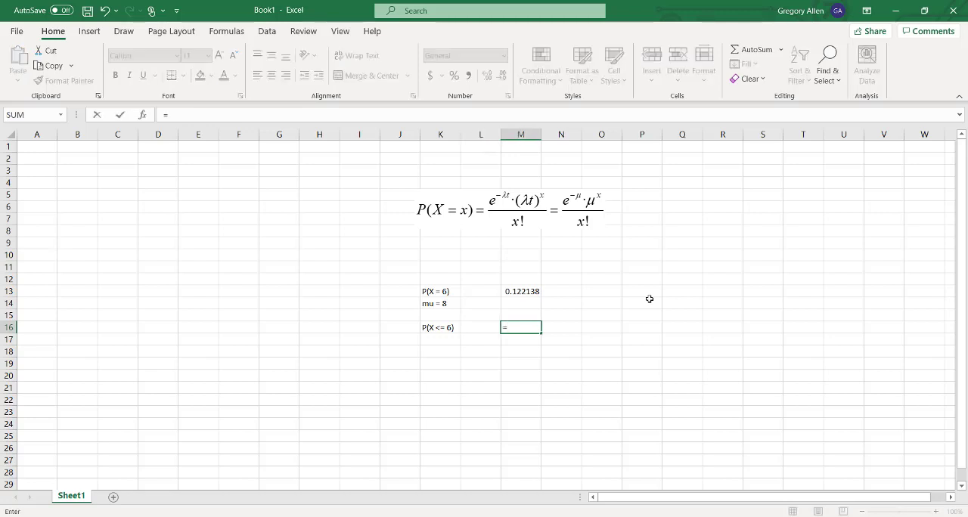
Complete =POISSON.DIST(6,8,TRUE) in M16, giving 0.313374
type("POISSON.DIST")
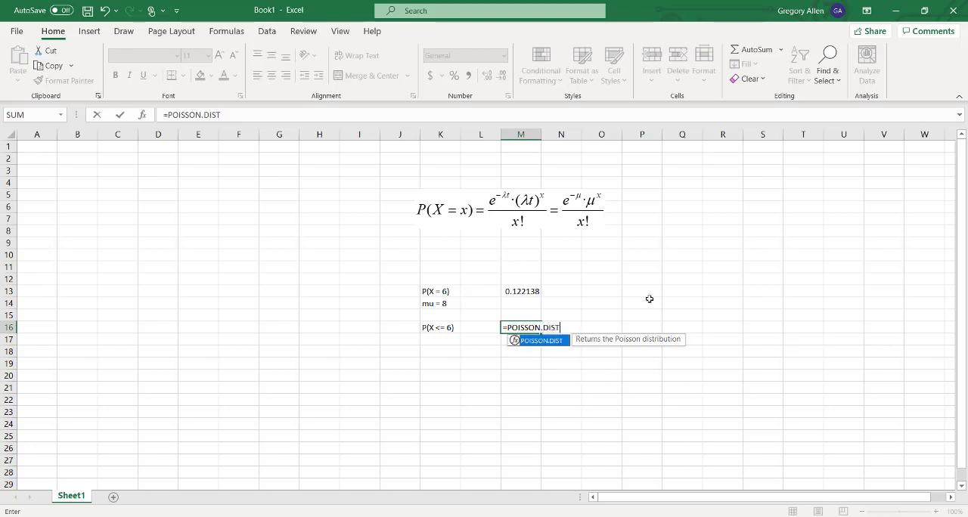
type("(6")
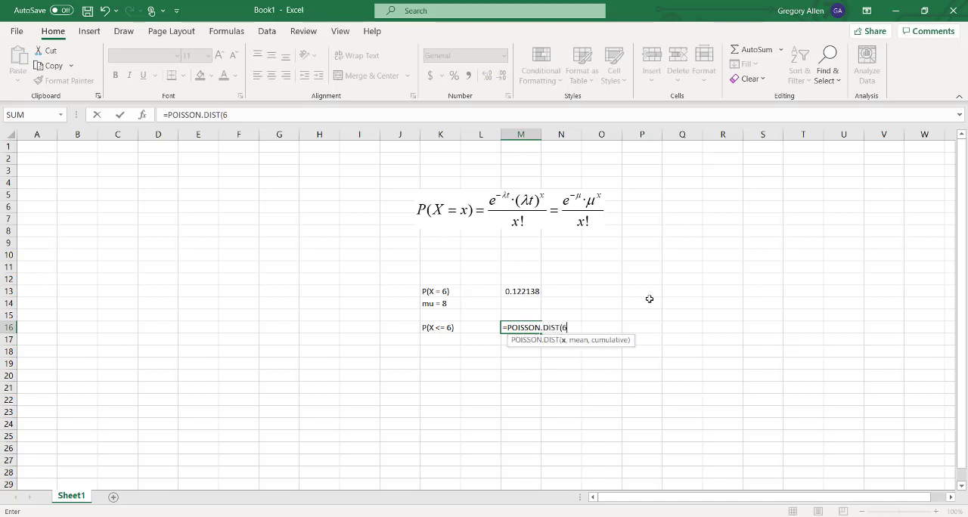
type(",")
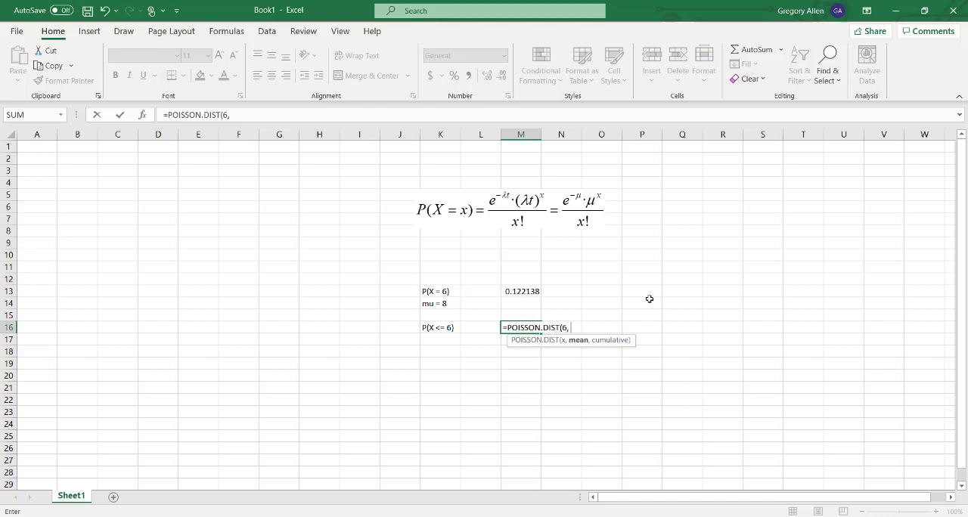
type("8,")
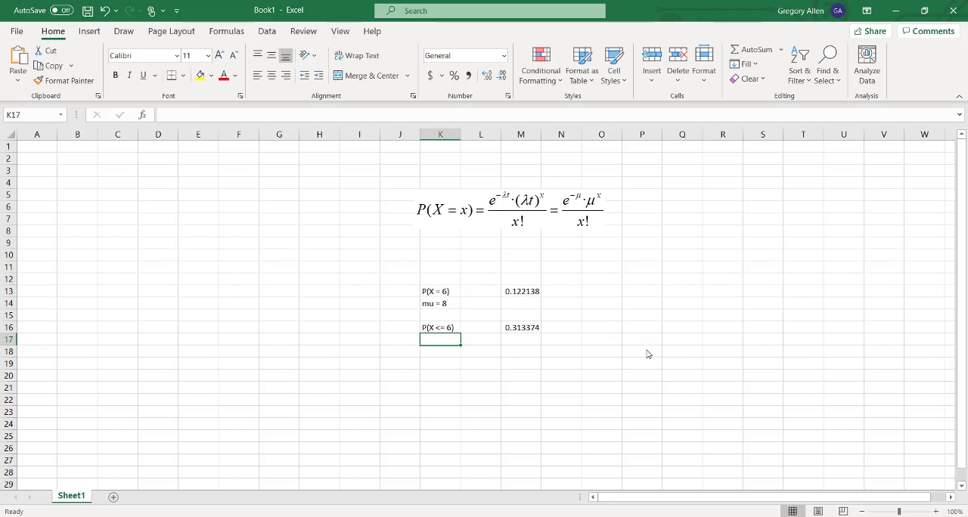
List the event counts 0 through 6 down F11:F17 using Fill Series
left_click(320, 303)
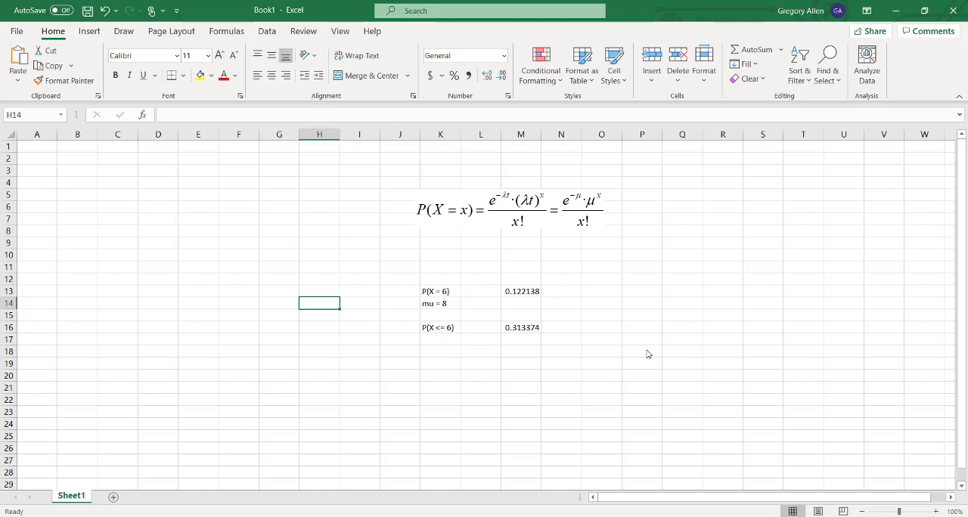
left_click(239, 266)
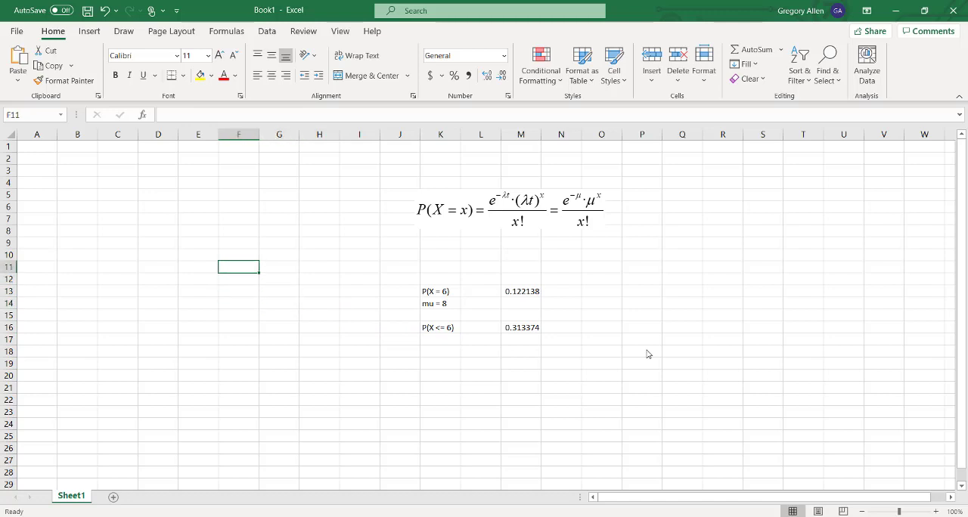
type("2")
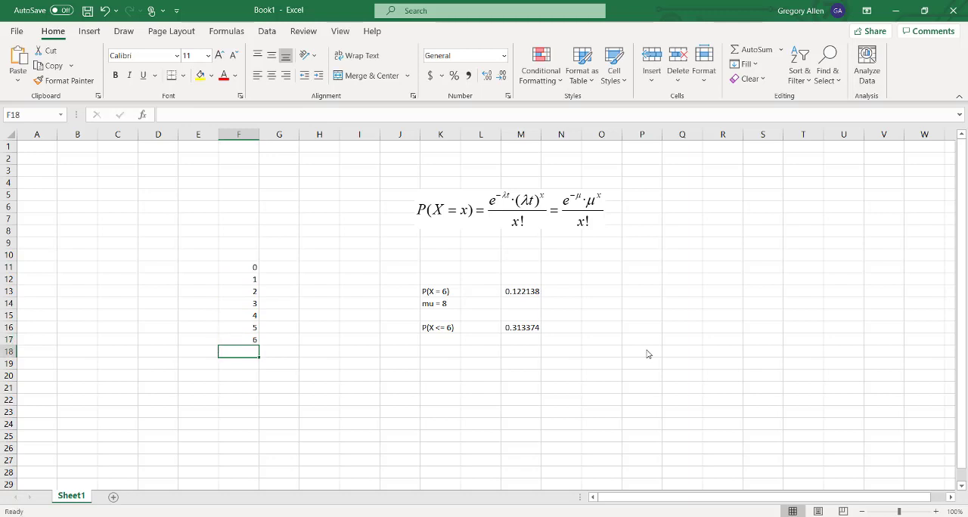
left_click(279, 267)
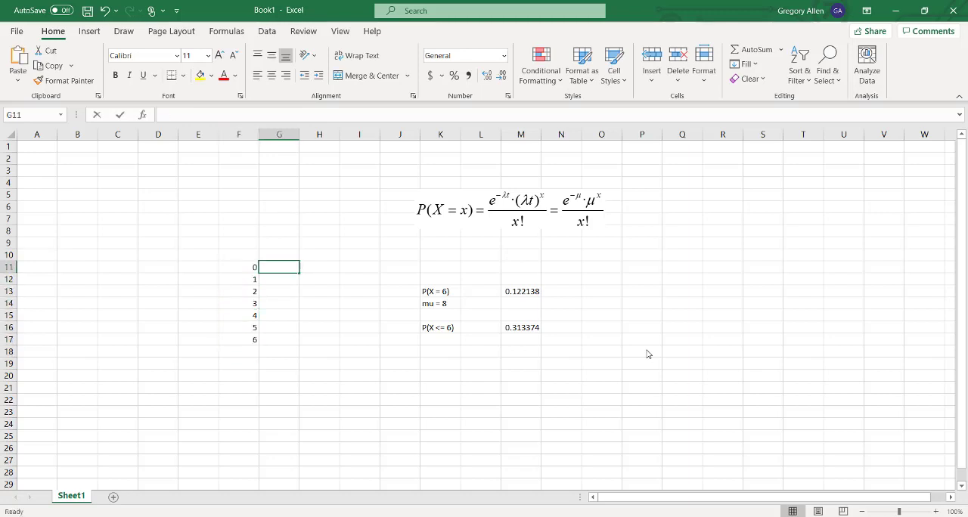
Enter =POISSON.DIST(F11,8,FALSE) in G11 and copy it down to G17
type("=poisson.dist(F11")
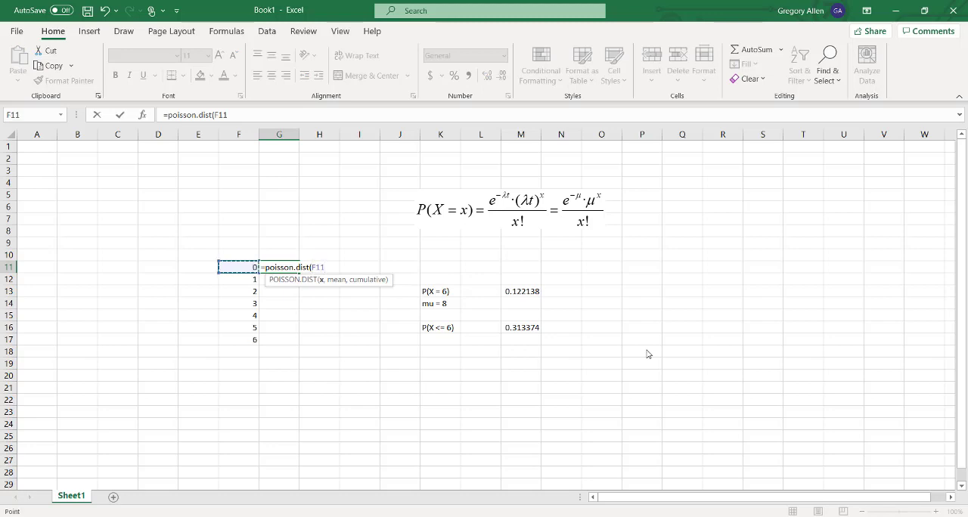
type(",")
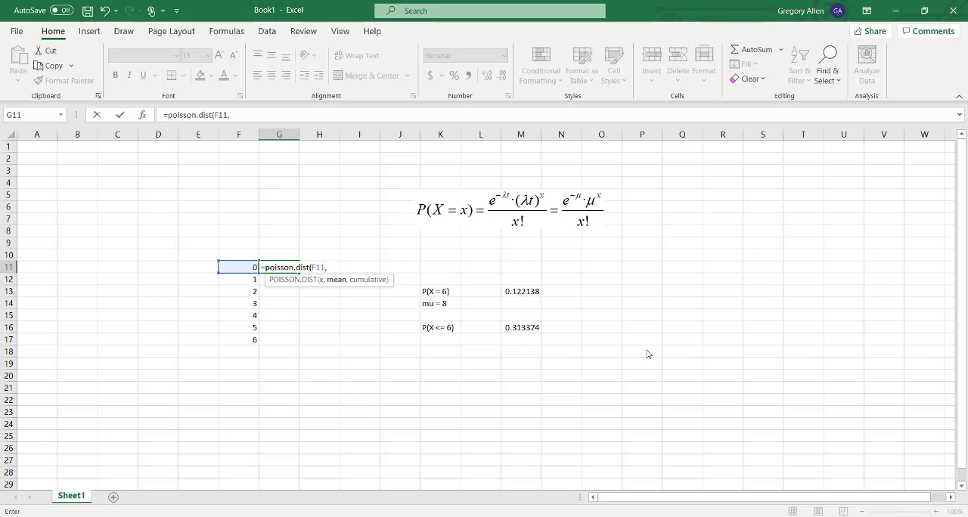
type("8,")
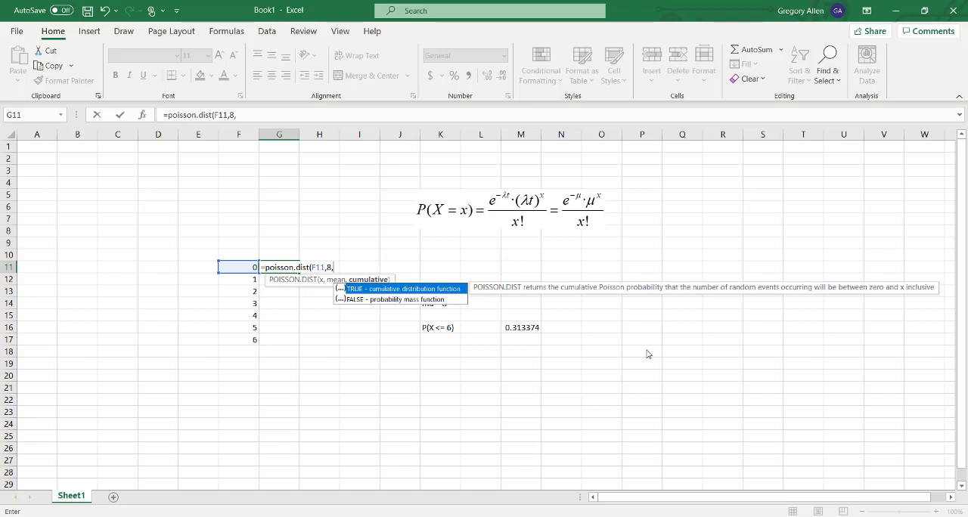
type("false)")
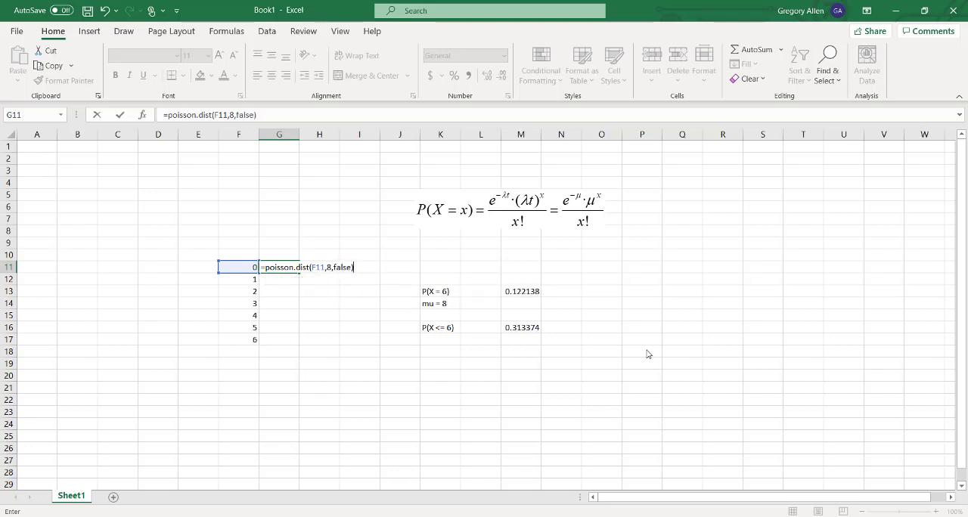
key("enter")
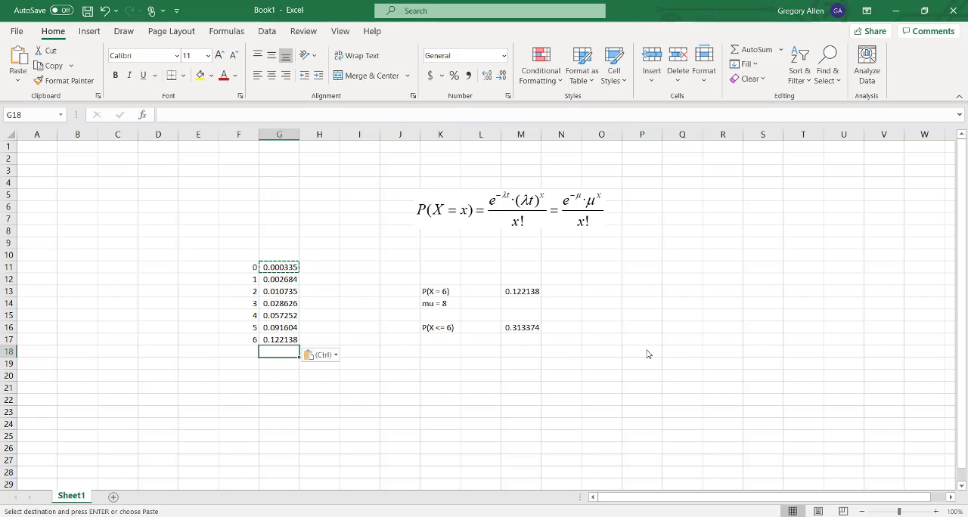
Enter =SUM(G11:G17) in G18, totalling 0.313374
type("=sum(")
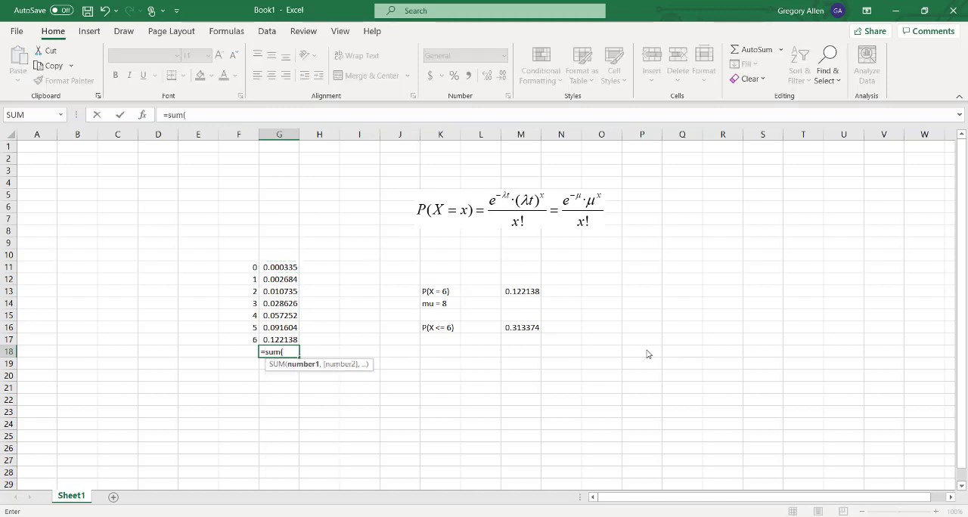
left_click_drag(279, 267, 279, 340)
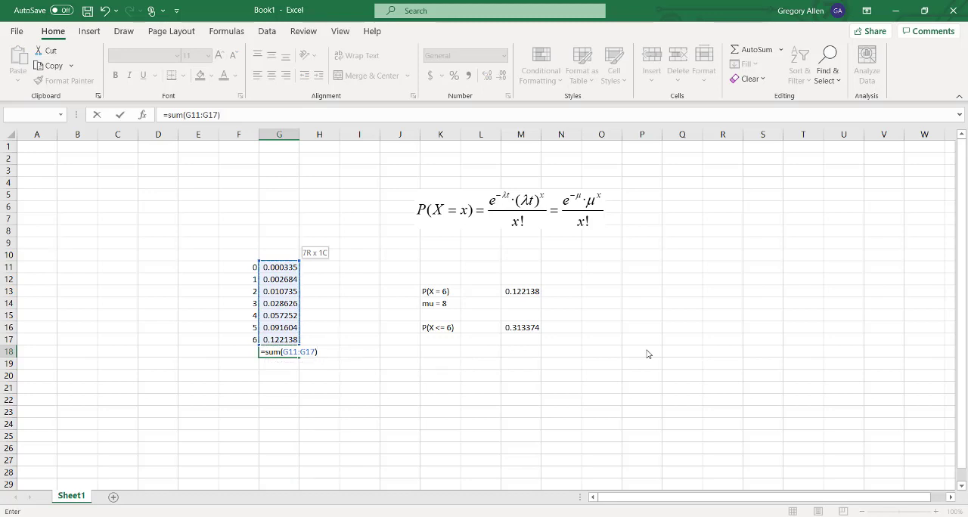
key("enter")
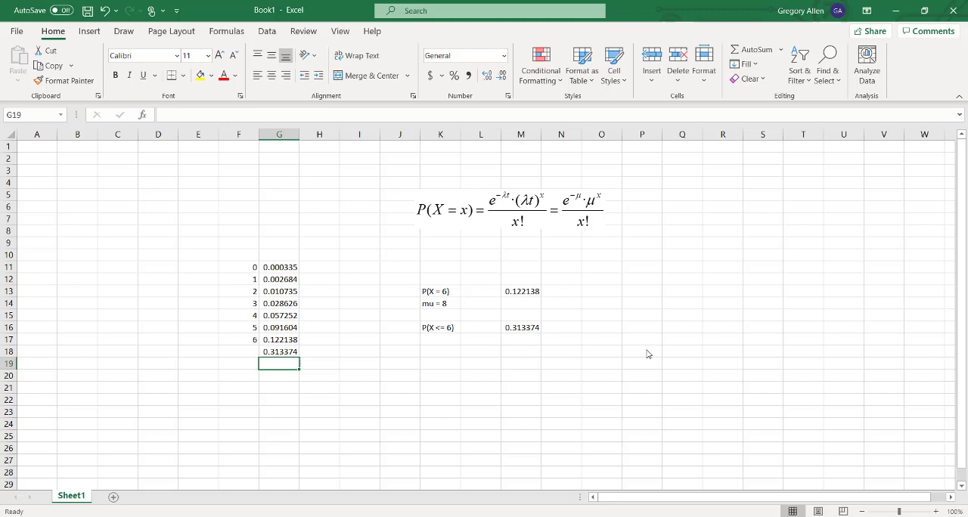
left_click(359, 363)
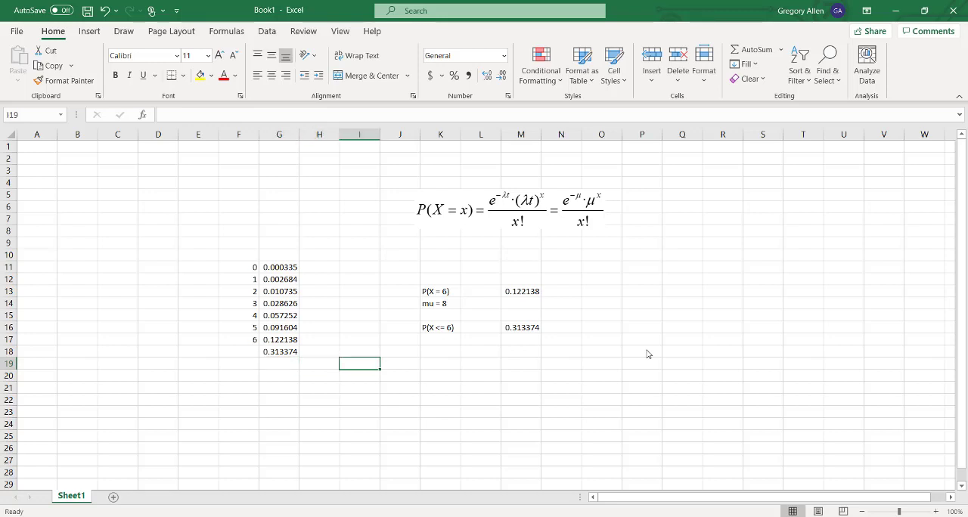
Write 'P(X > 6) = 1 - P(X <= 6)' as the K17 label
left_click(440, 339)
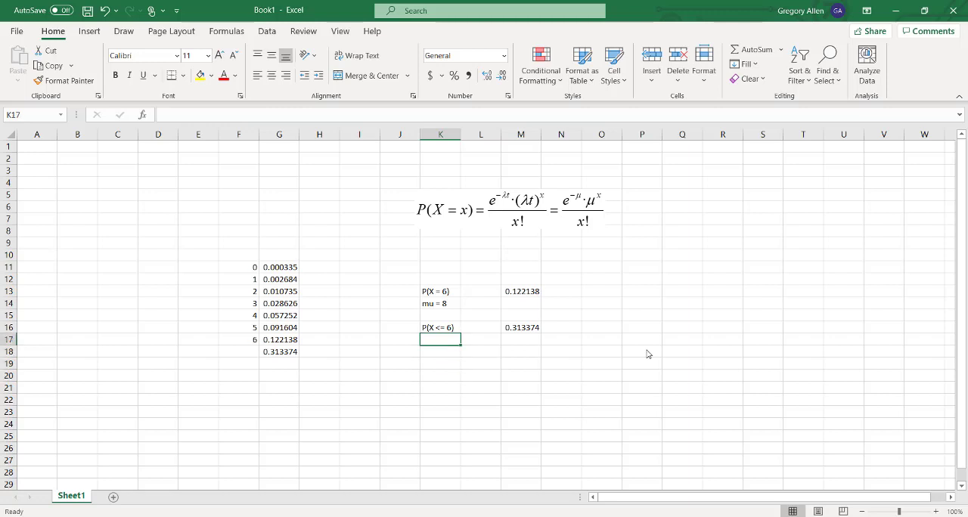
type("P(X <= 6)")
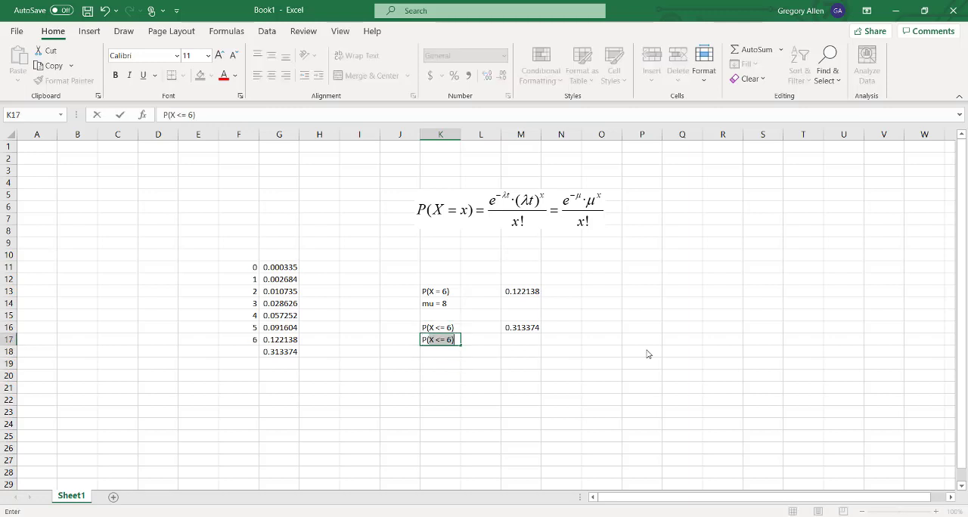
type("P(X >")
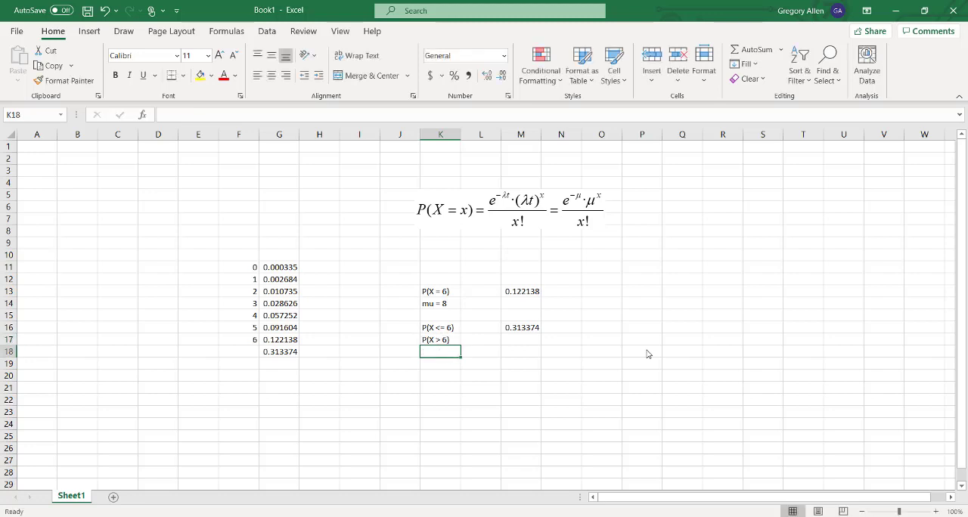
left_click(481, 338)
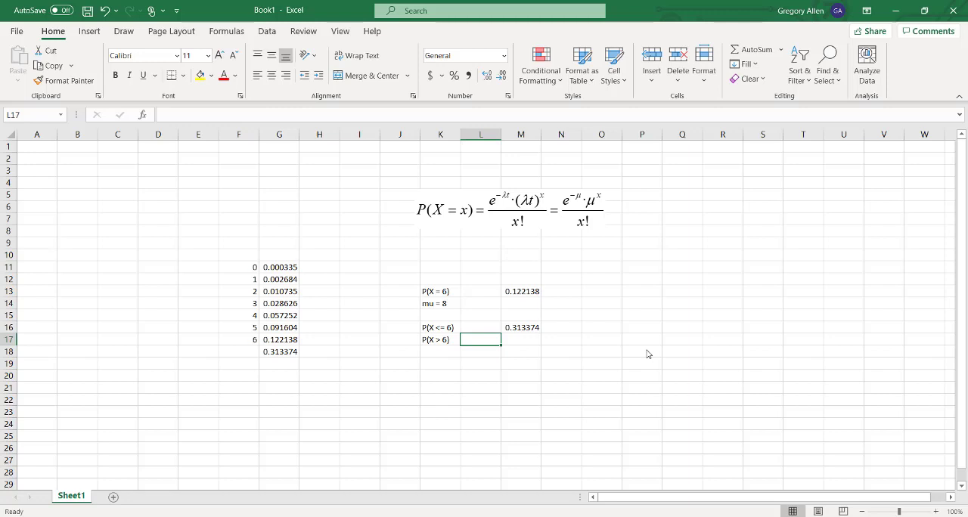
left_click(521, 339)
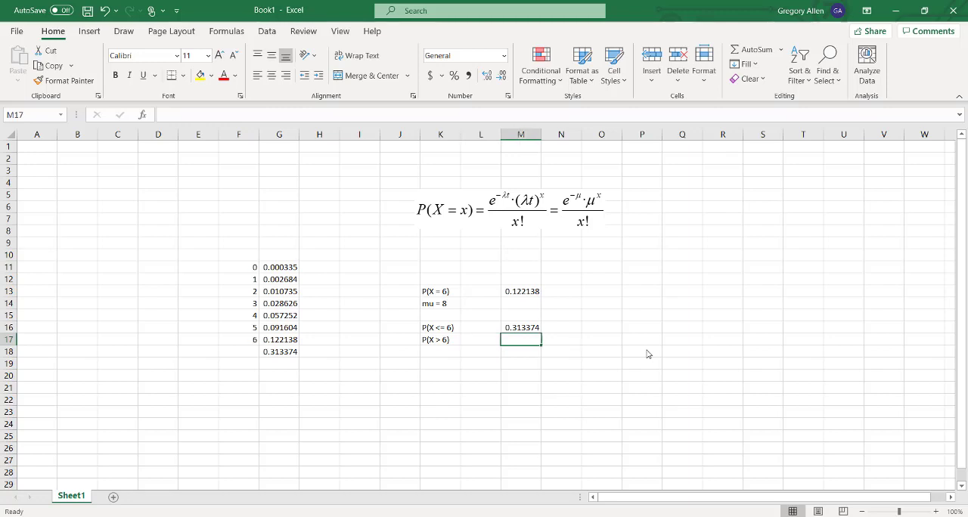
left_click(440, 340)
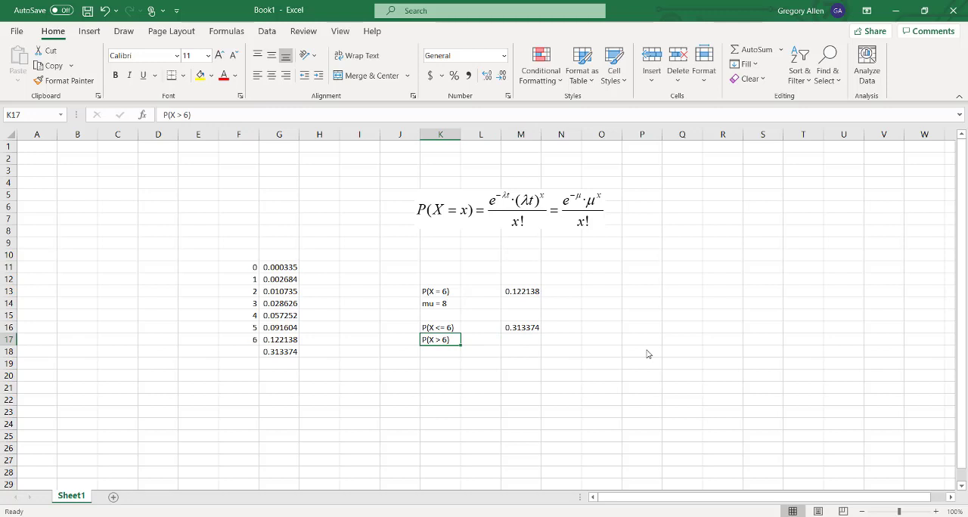
double_click(437, 340)
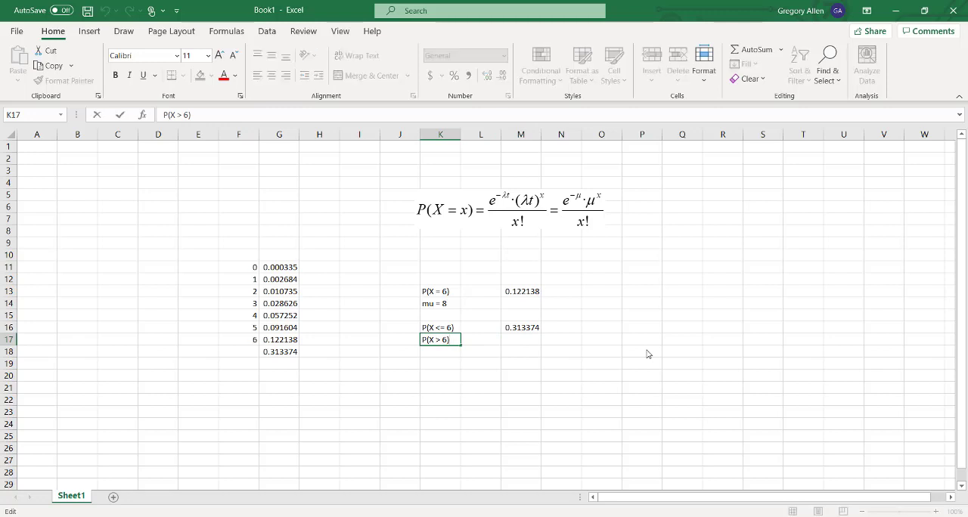
type("= 1 -")
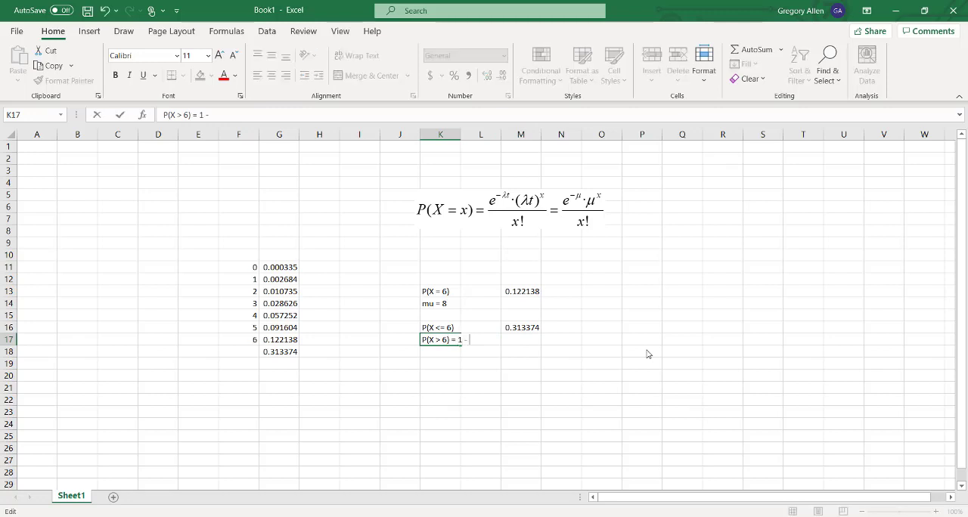
type("P(")
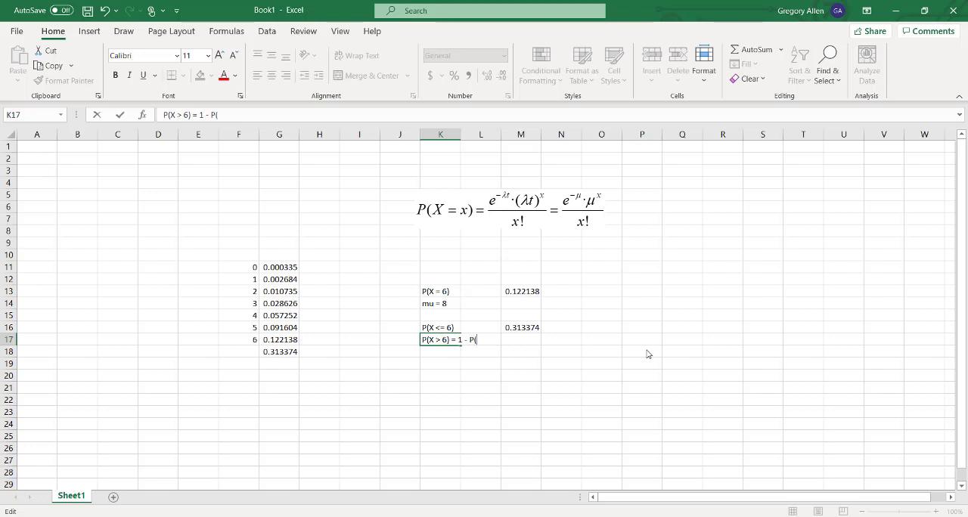
type("X <= 6")
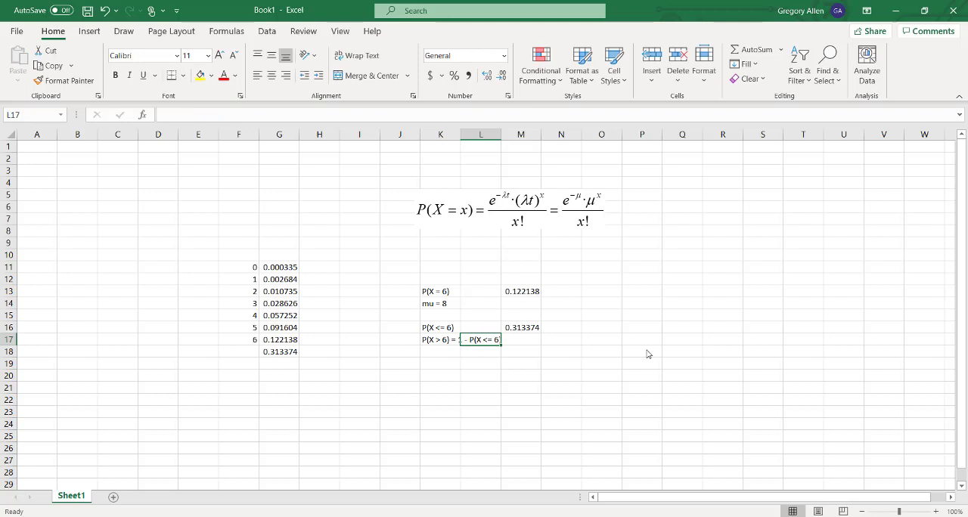
Enter =1-M16 in M17, giving 0.686626
type("=1")
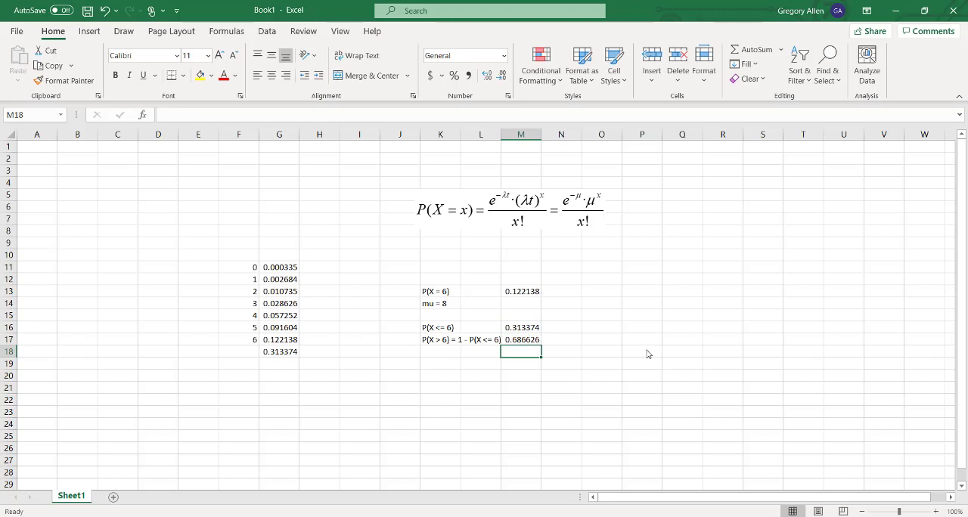
left_click(642, 351)
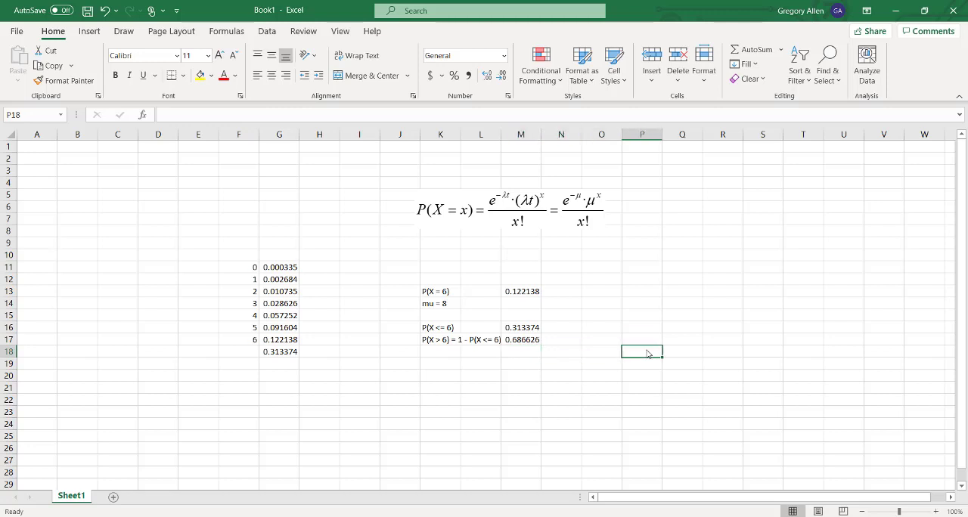
Type =, <=, > in P13:P15 beside CUMMULATIVE = false, CUMMULATIVE = true, complement rule
left_click(642, 303)
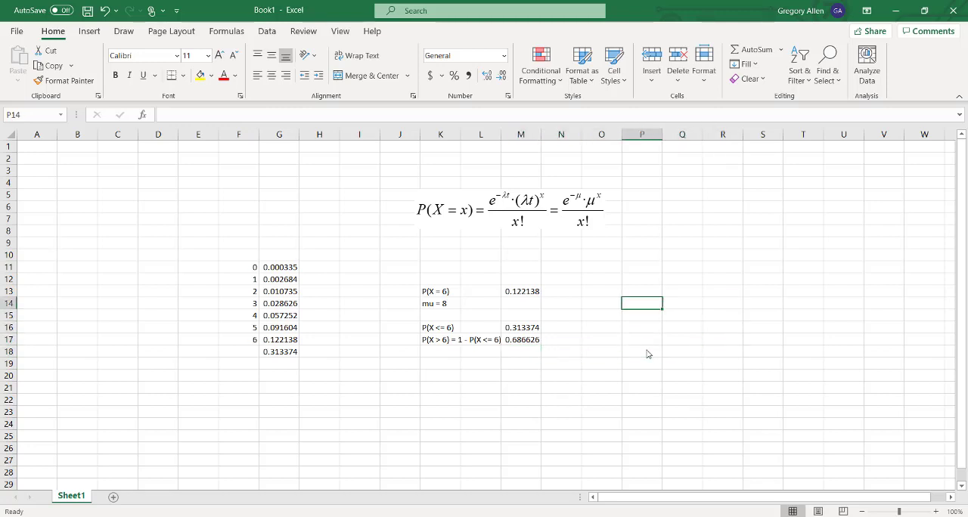
type("=")
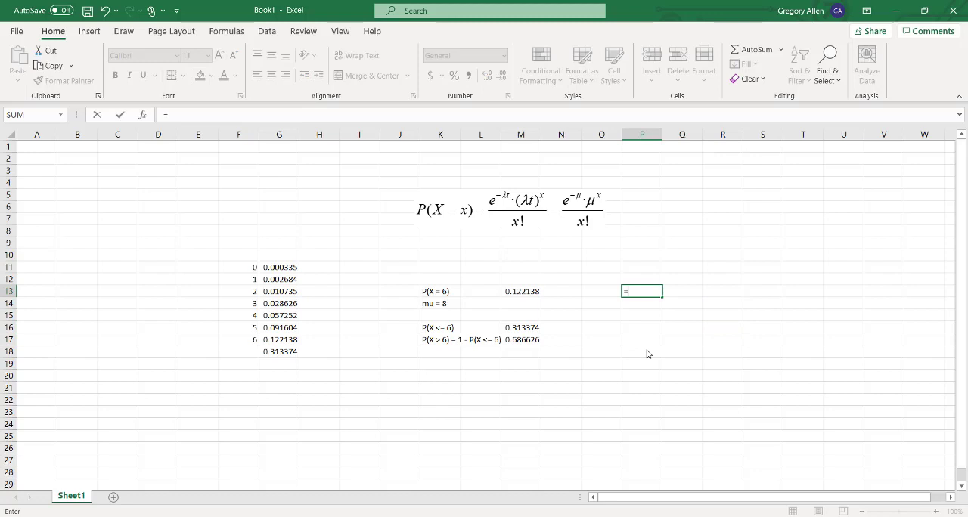
type("CUMMULATIVE =")
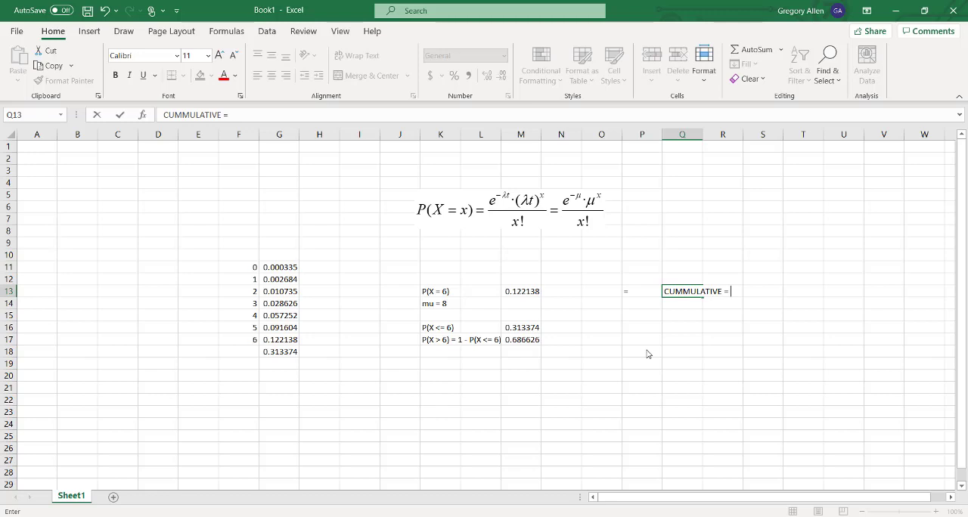
type("false")
left_click(642, 303)
type("<")
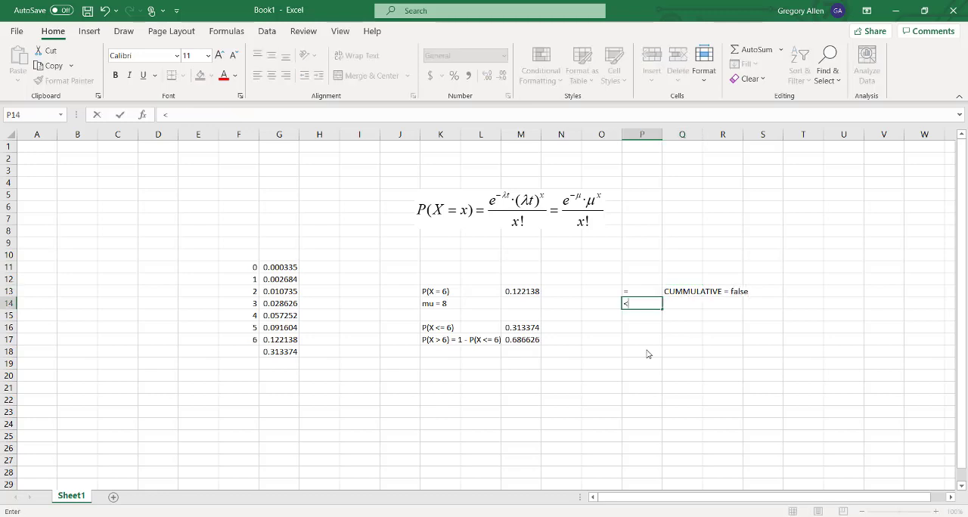
type("CUMMULATIVE = false")
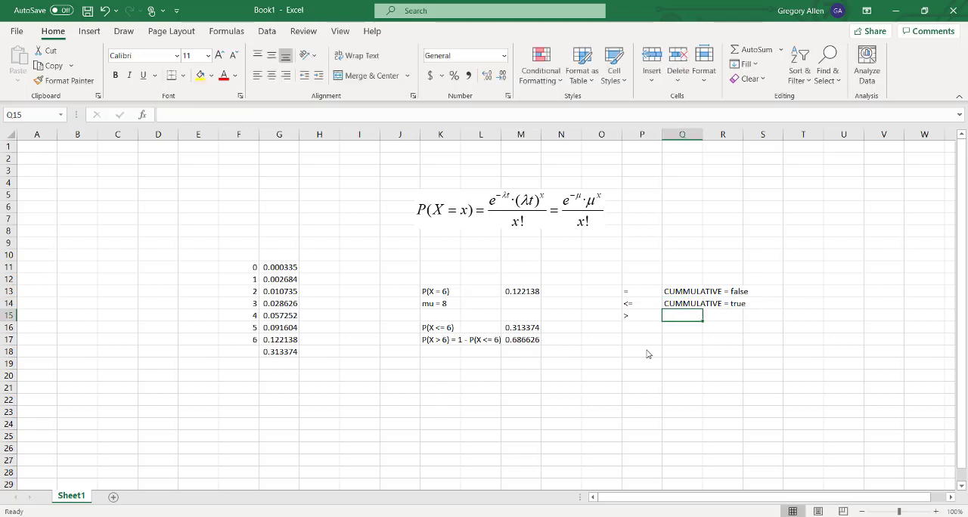
type("complement")
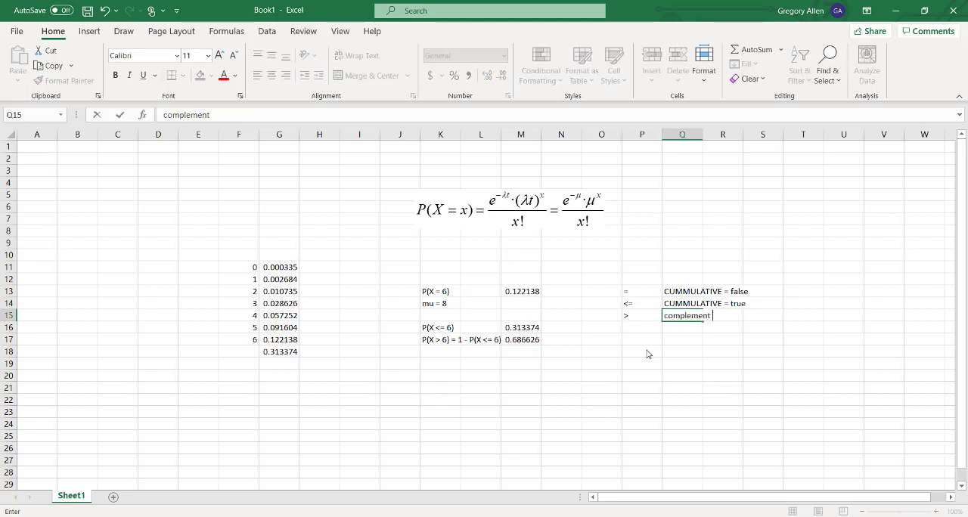
type("rule")
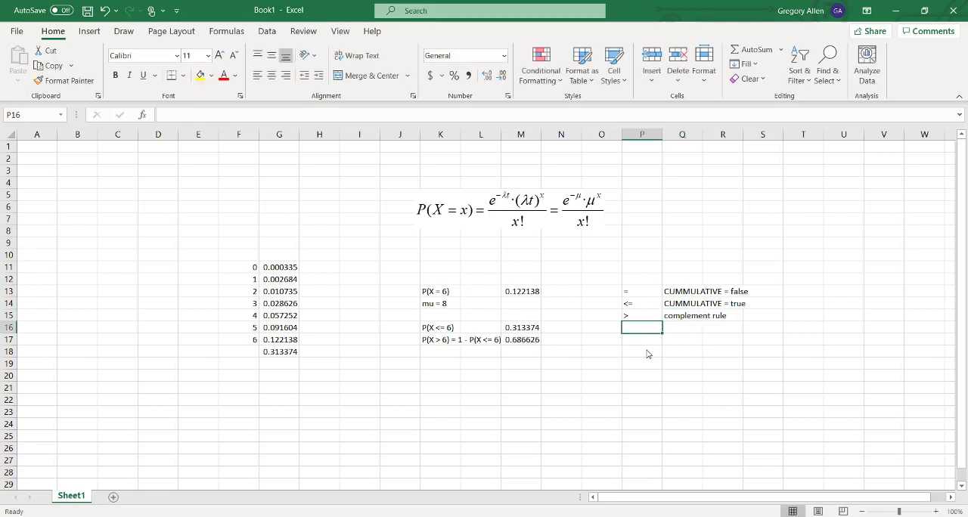